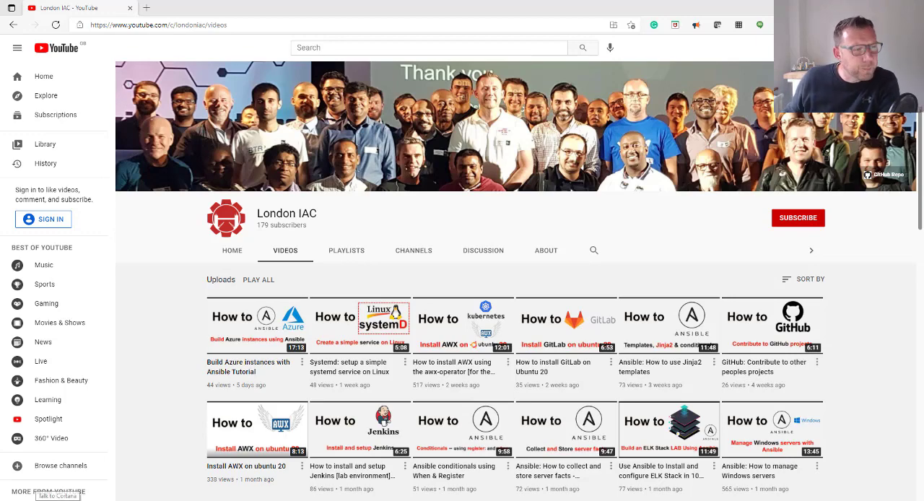
# Write a multi-line for loop echoing $i for 1 2 3 4 5.
pyautogui.scroll(-3)
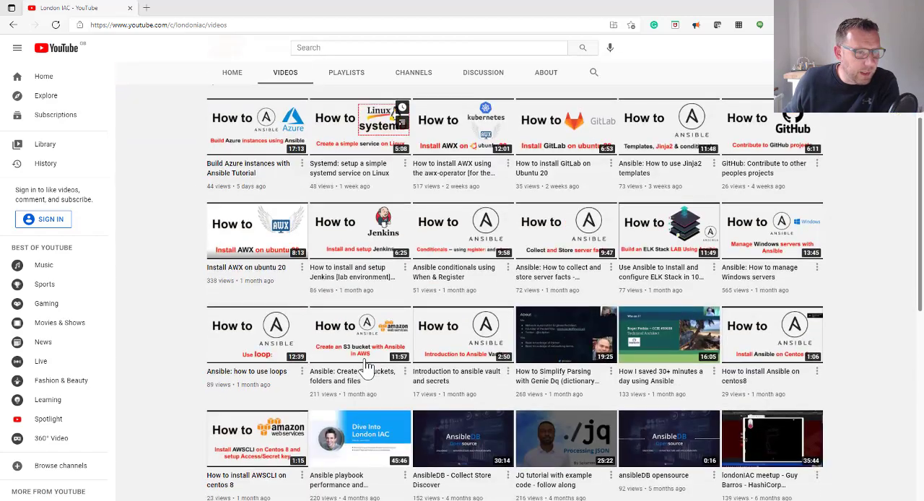
pyautogui.scroll(-3)
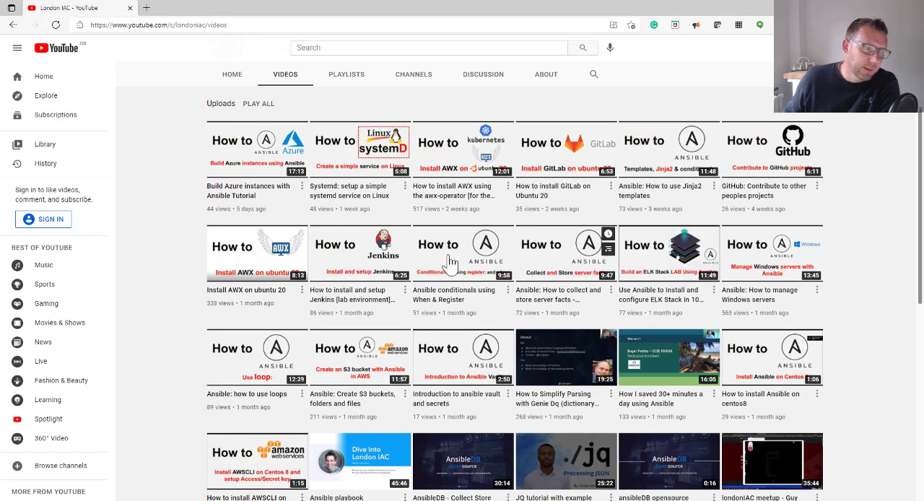
pyautogui.moveTo(199, 270)
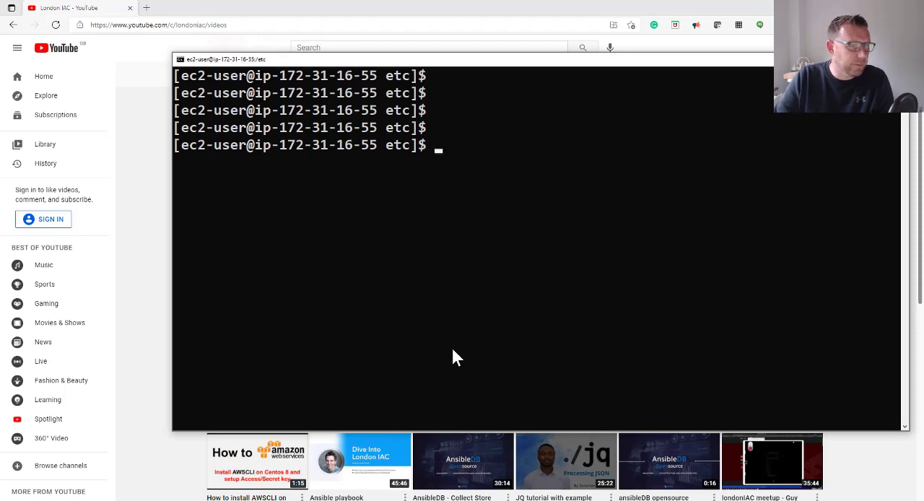
pyautogui.write('for i in')
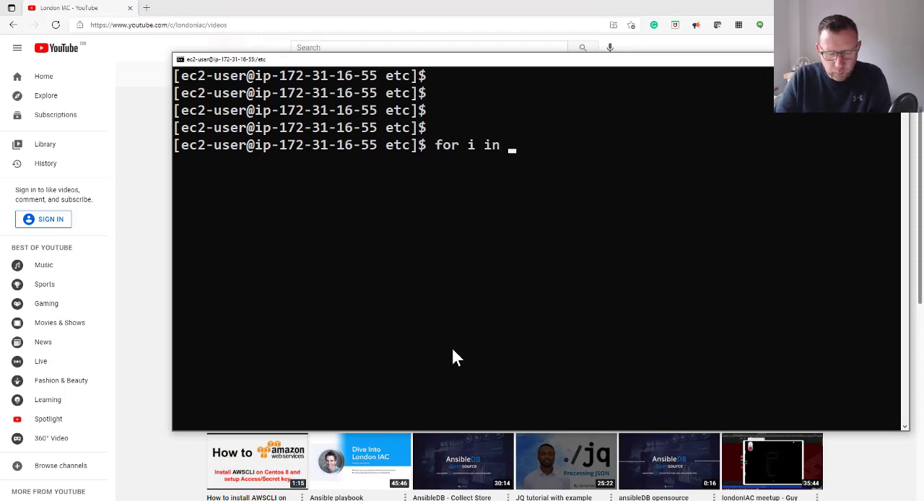
pyautogui.write('1 2 3 4 5')
pyautogui.write('do')
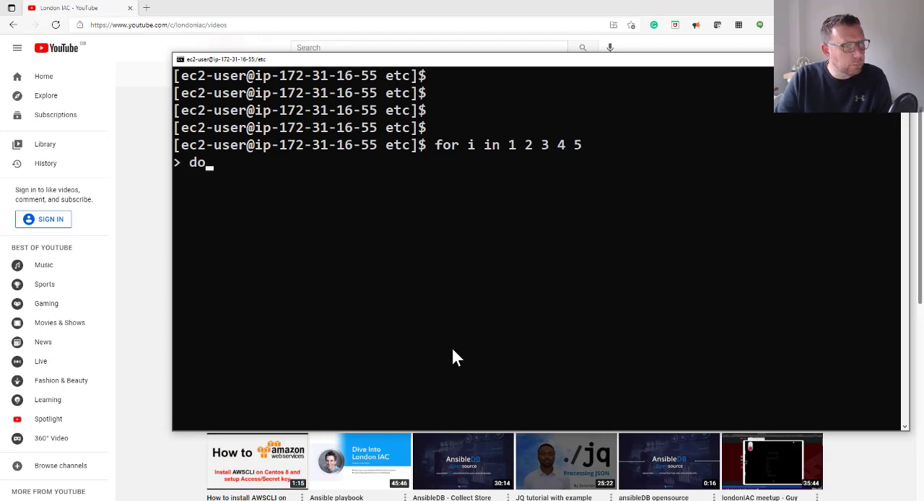
pyautogui.write('echo')
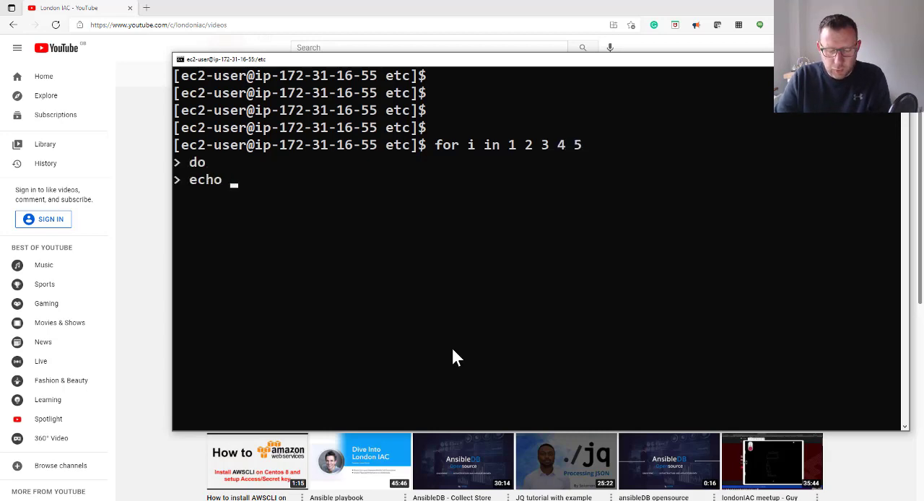
pyautogui.write('$i')
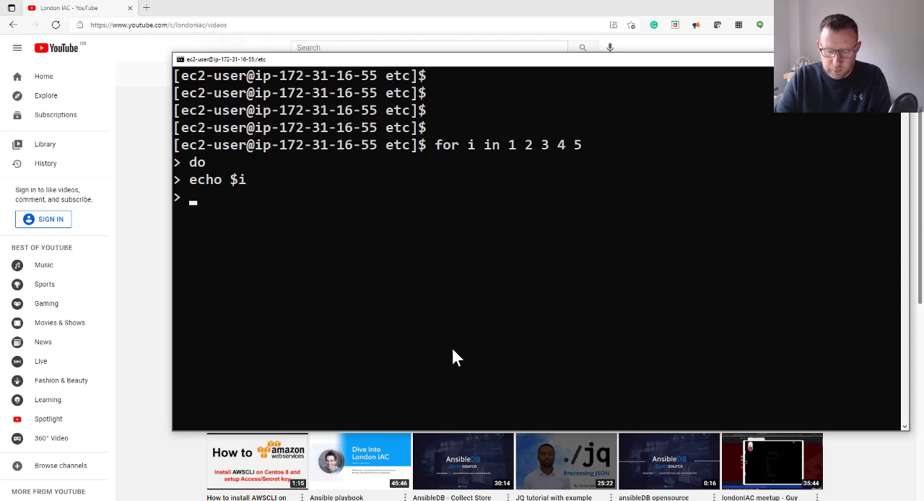
pyautogui.write('done')
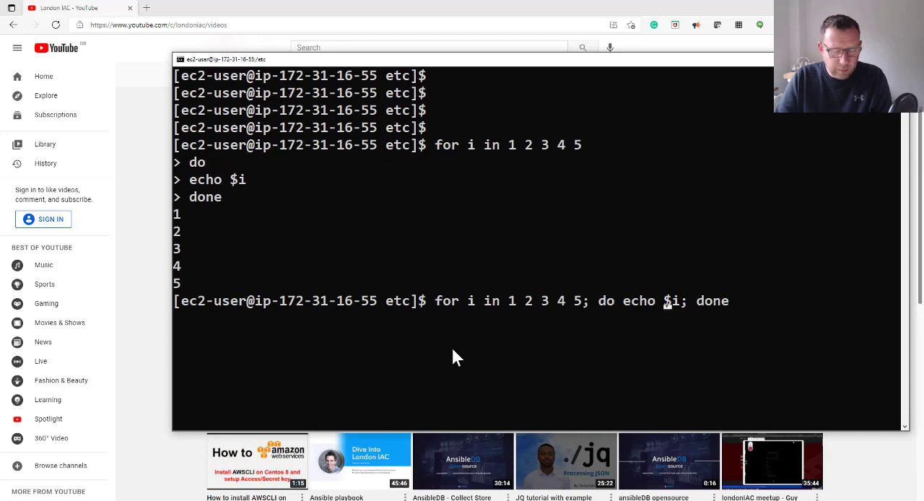
# Rerun the loop as a one-liner with a "number:" prefix, then add sleep 1.
pyautogui.write('"number:')
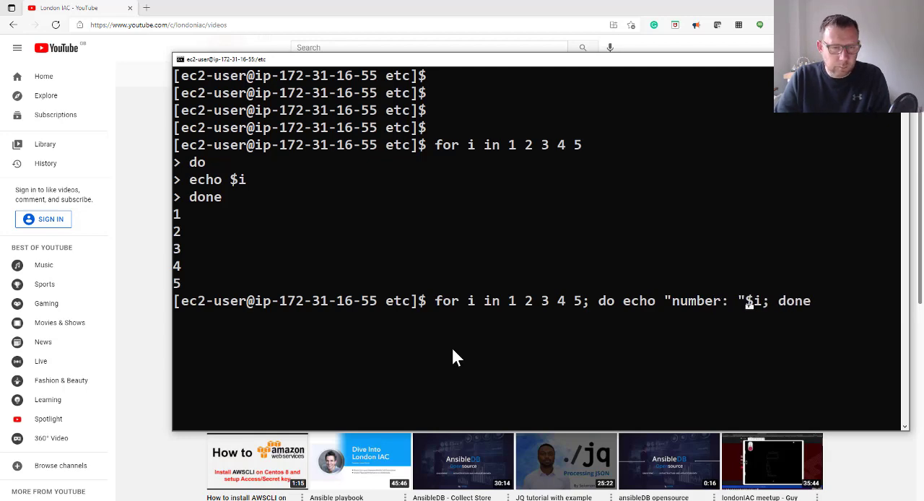
pyautogui.press('Return')
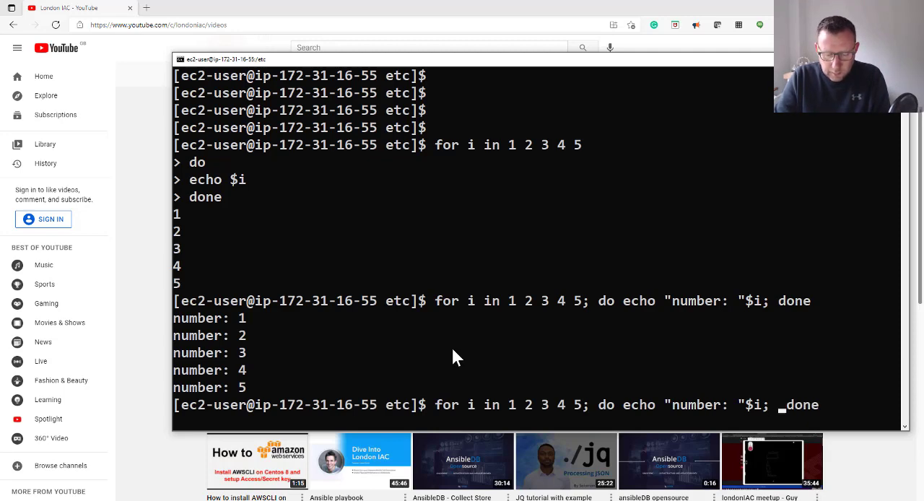
pyautogui.write('sleep')
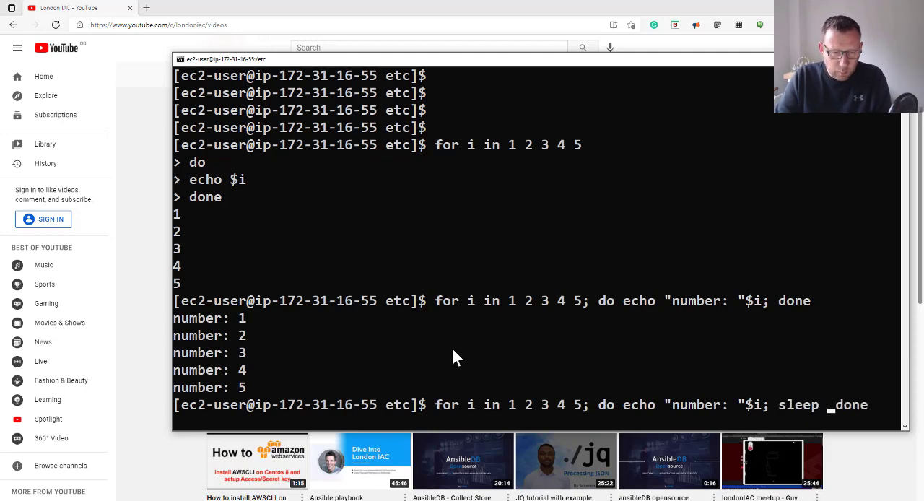
pyautogui.write('1;')
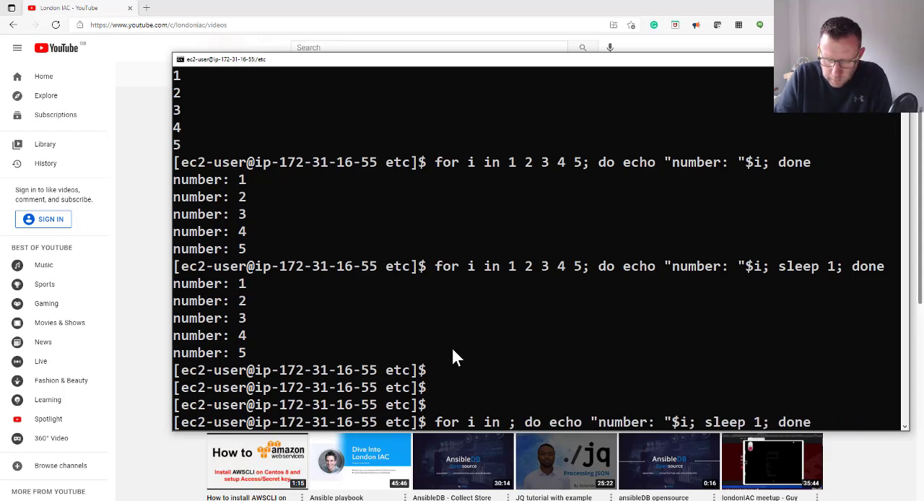
# Run a {1..20} loop and stop it with Ctrl+C, then run {1..20..5}.
pyautogui.write('{1..')
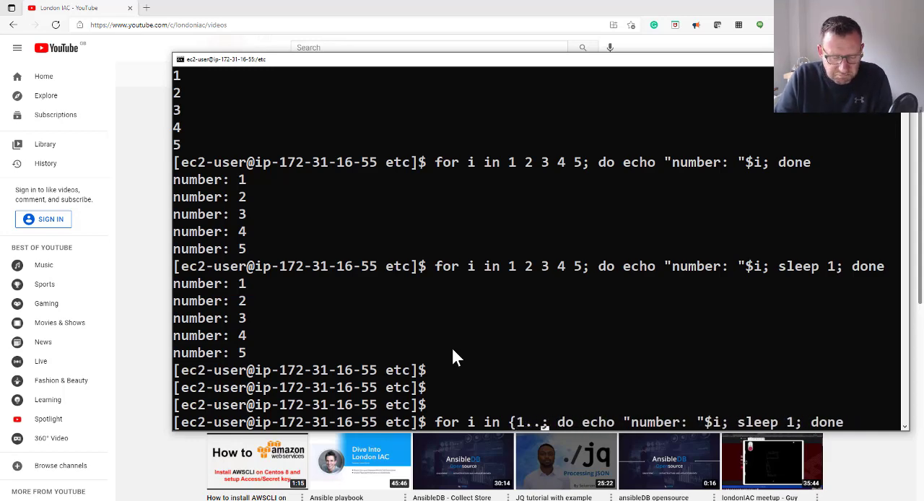
pyautogui.write('20')
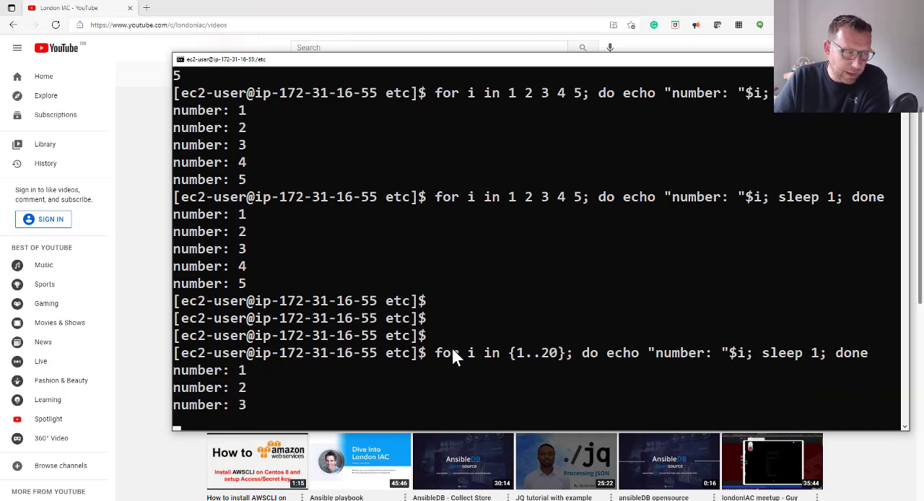
pyautogui.press('ctrl+c')
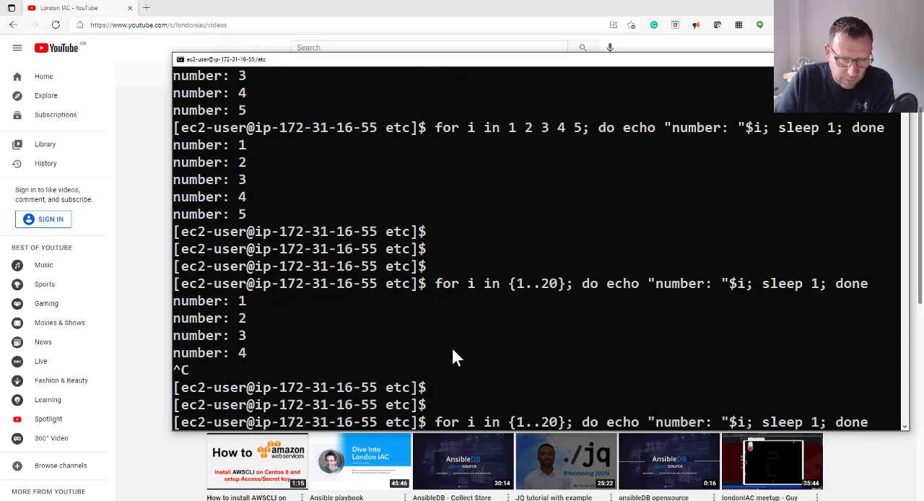
pyautogui.write('..5')
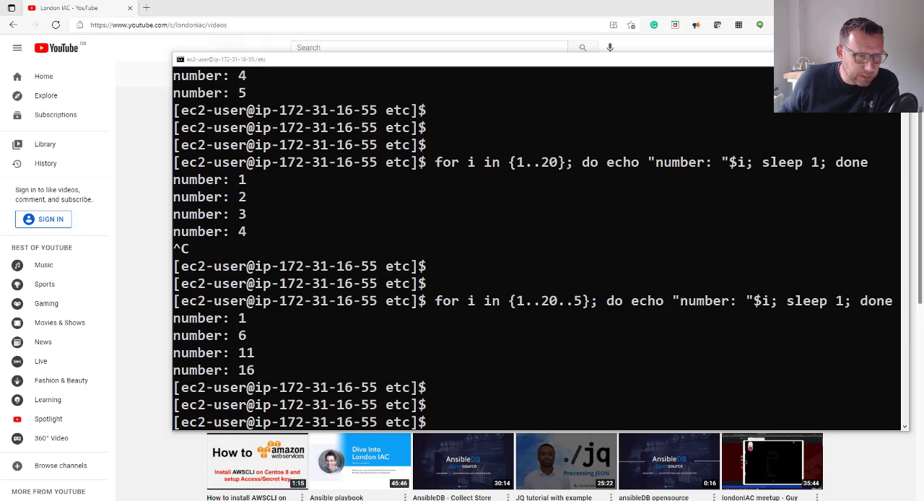
pyautogui.moveTo(523, 390)
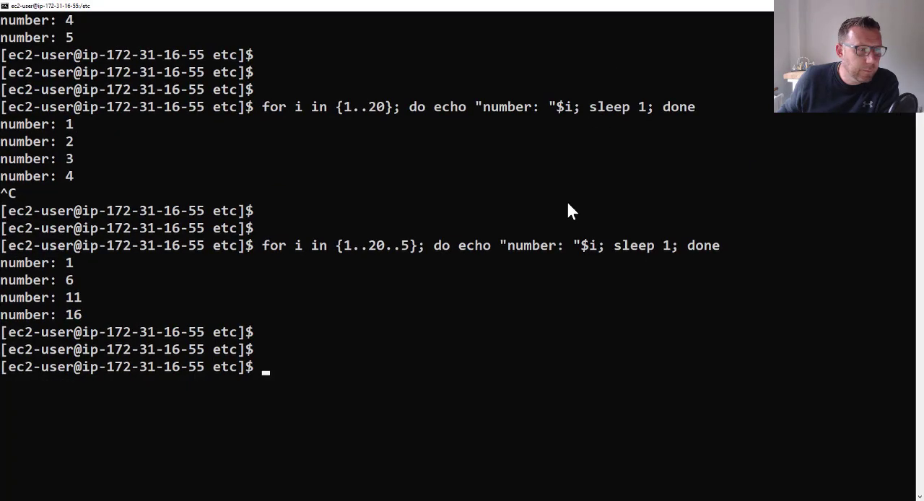
# Loop over dog, cat, gerbil, lion, elephant, tiger, fixing the variable to $animals.
pyautogui.write('for animals in dog cat gerbil lion elephant tiger; do echo "Animal: $animal"; done')
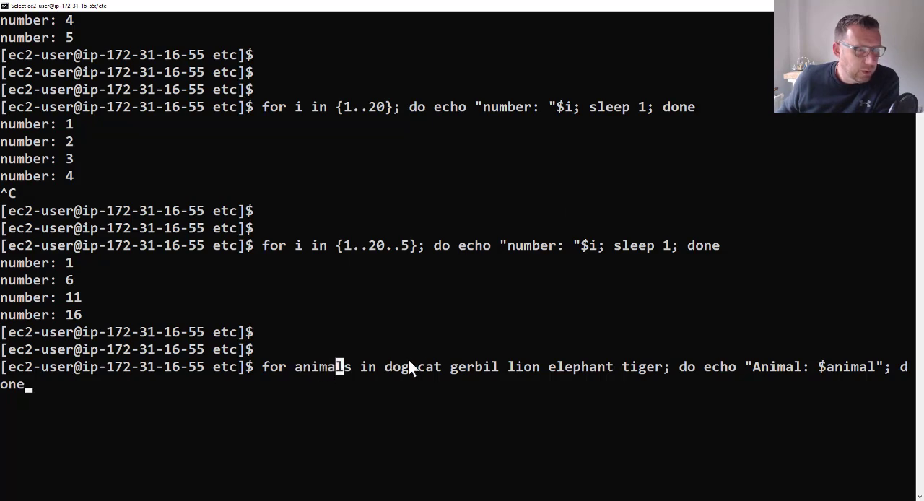
pyautogui.moveTo(715, 361)
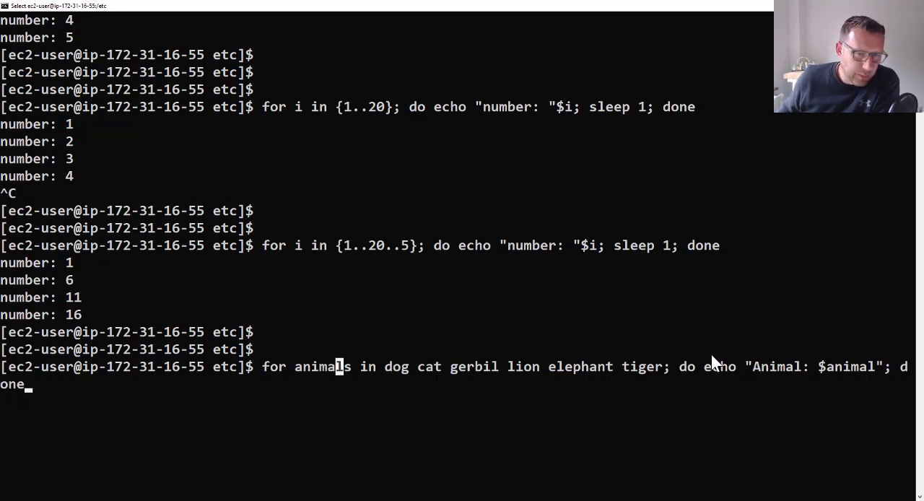
pyautogui.moveTo(758, 370)
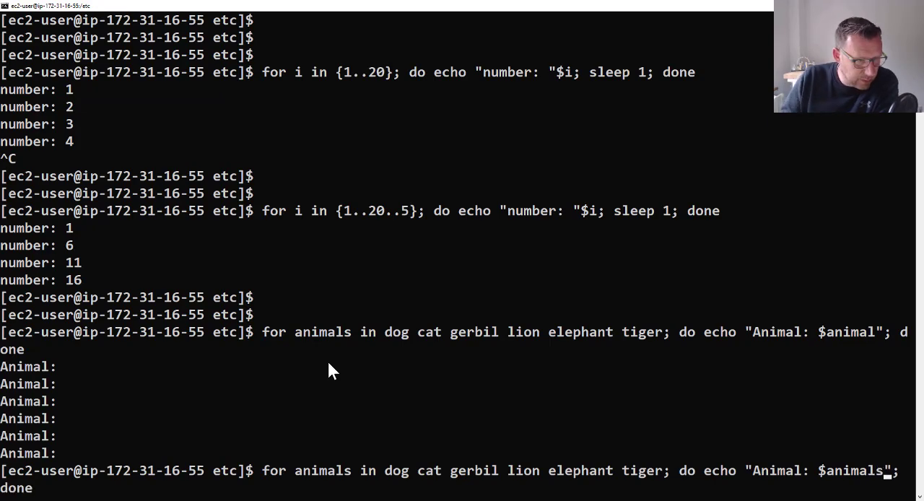
pyautogui.doubleClick(322, 470)
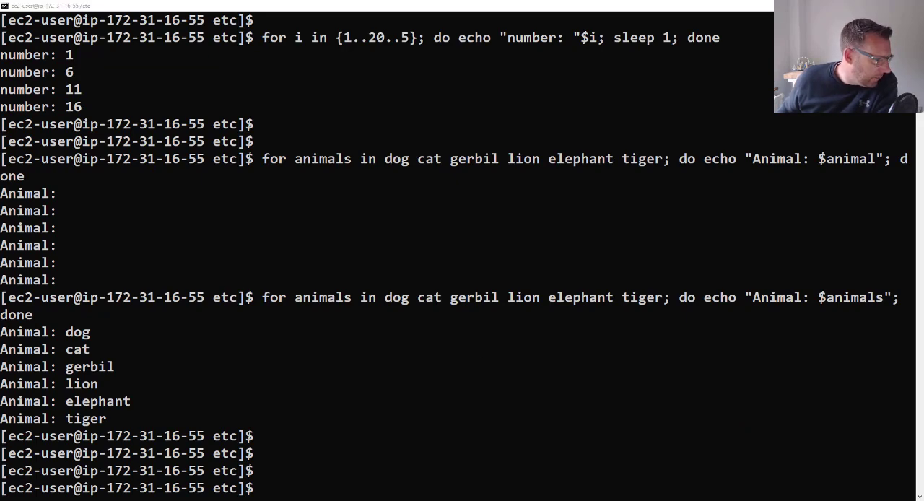
pyautogui.moveTo(401, 353)
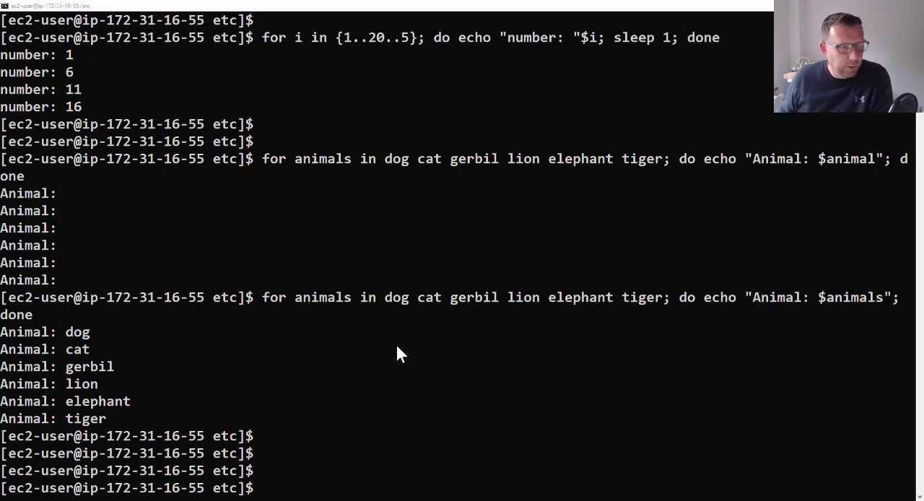
# Run ls /etc, then loop over `ls /etc` echoing each entry.
pyautogui.write('ls /et')
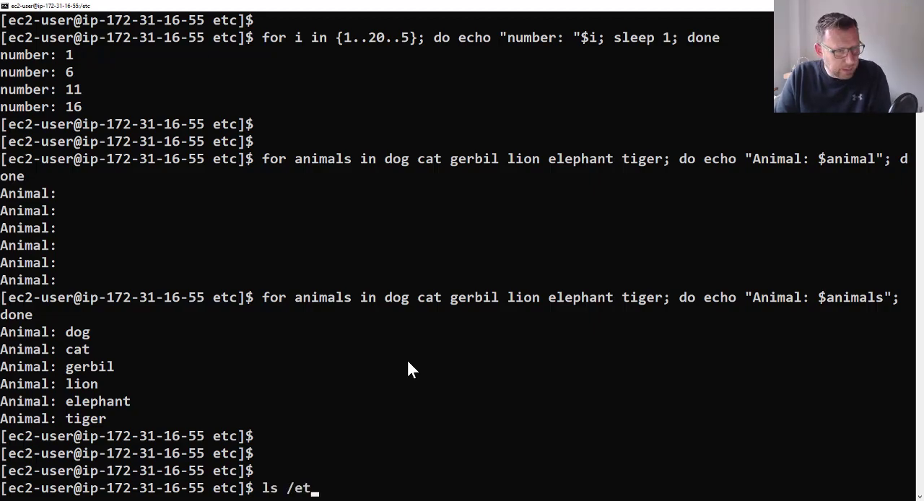
pyautogui.press('Return')
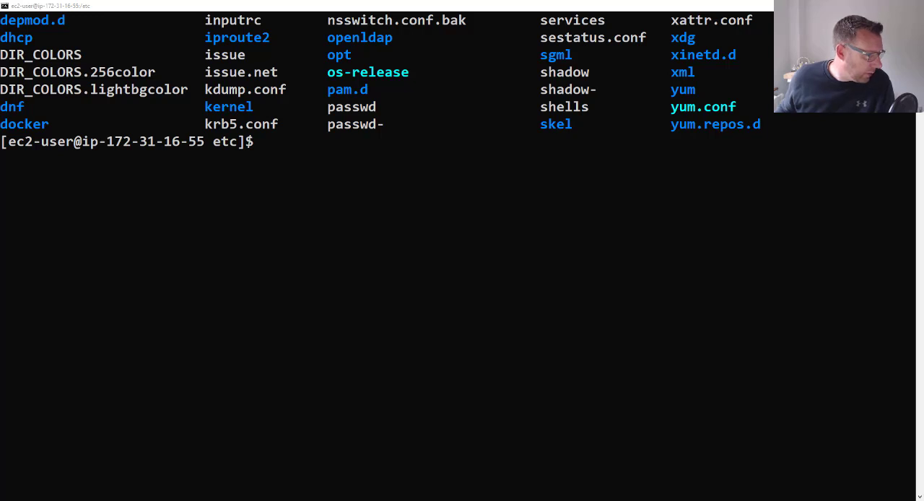
pyautogui.moveTo(370, 337)
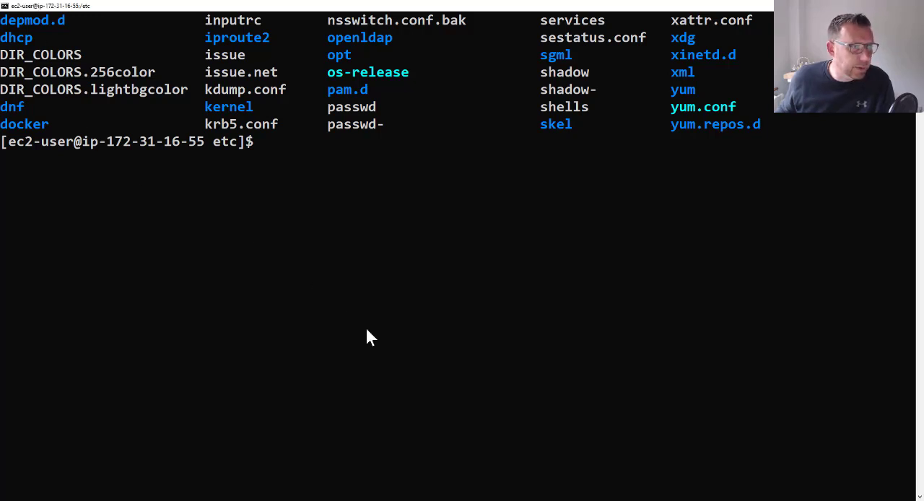
pyautogui.write('for i in `ls /etc`; do echo $i; done')
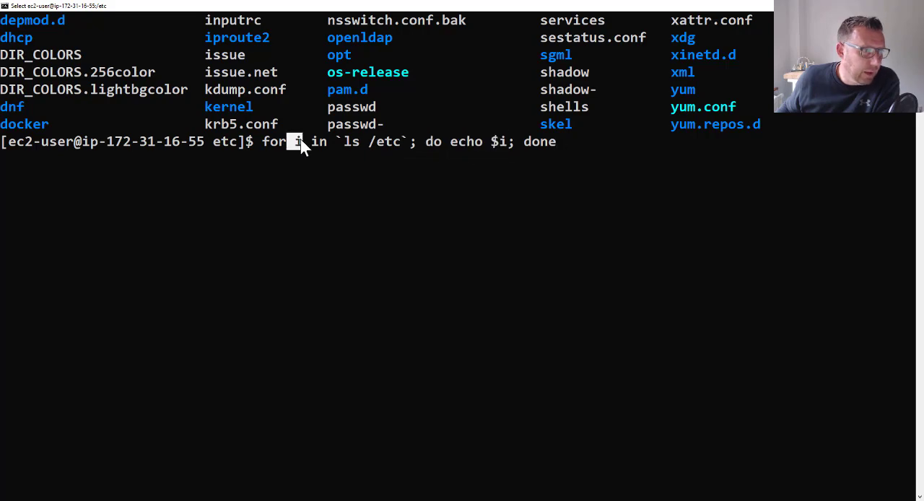
pyautogui.moveTo(506, 151)
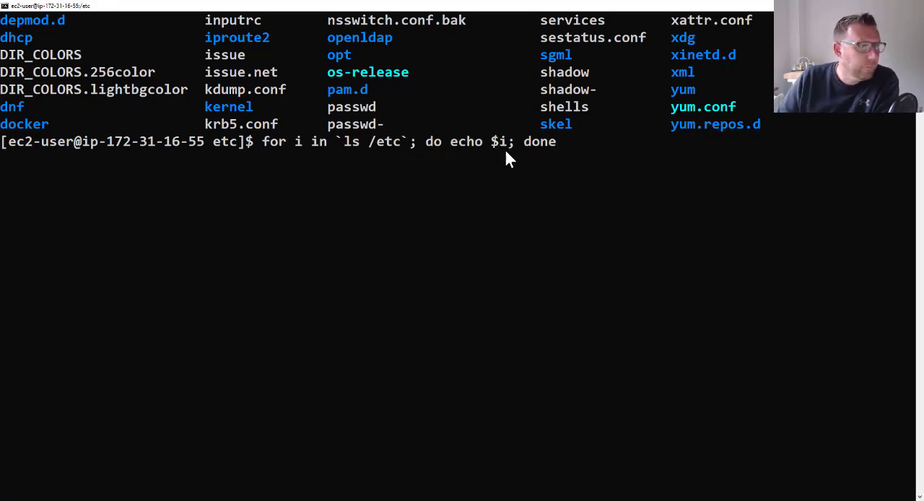
pyautogui.press('Return')
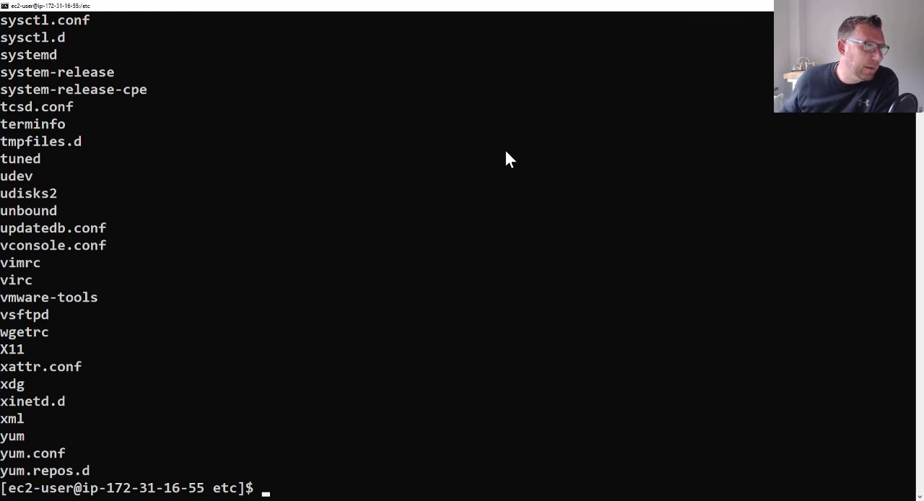
# Prefix each /etc entry with "Files:", then add an if-test for sysctl.conf.
pyautogui.write('for i in `ls /etc`; do echo $i; done')
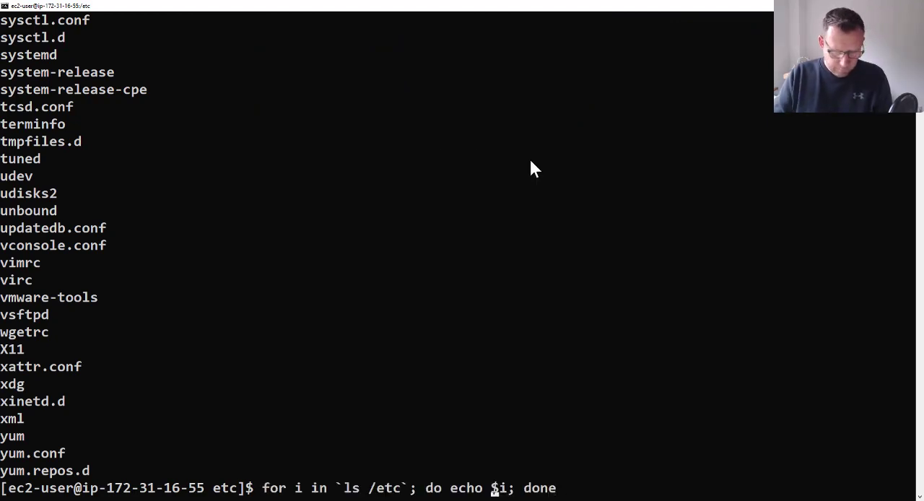
pyautogui.write('"')
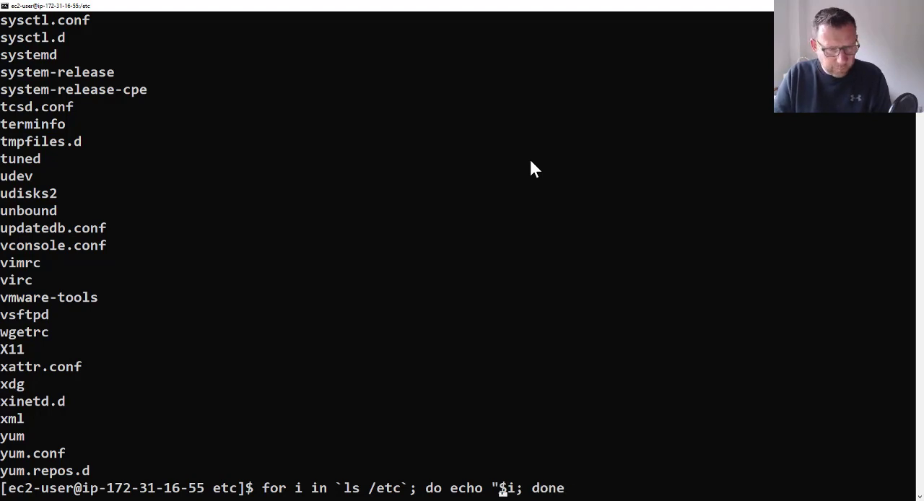
pyautogui.write('Files:')
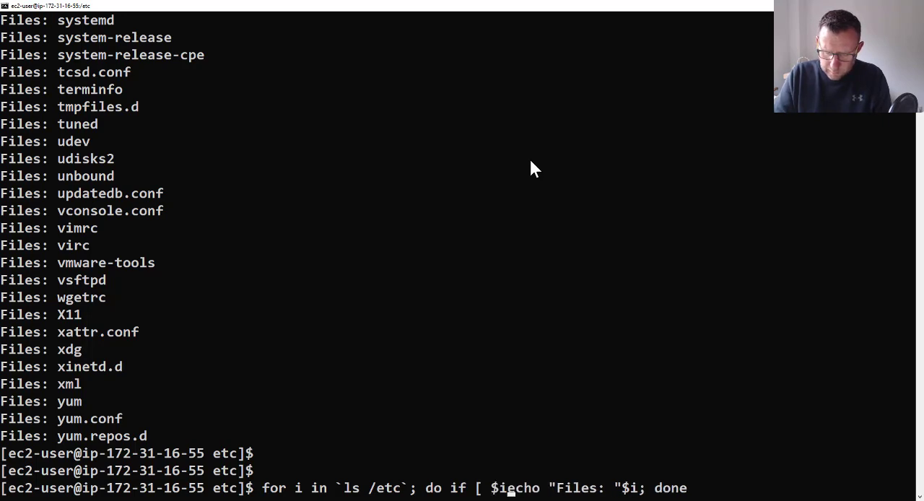
pyautogui.write('== s')
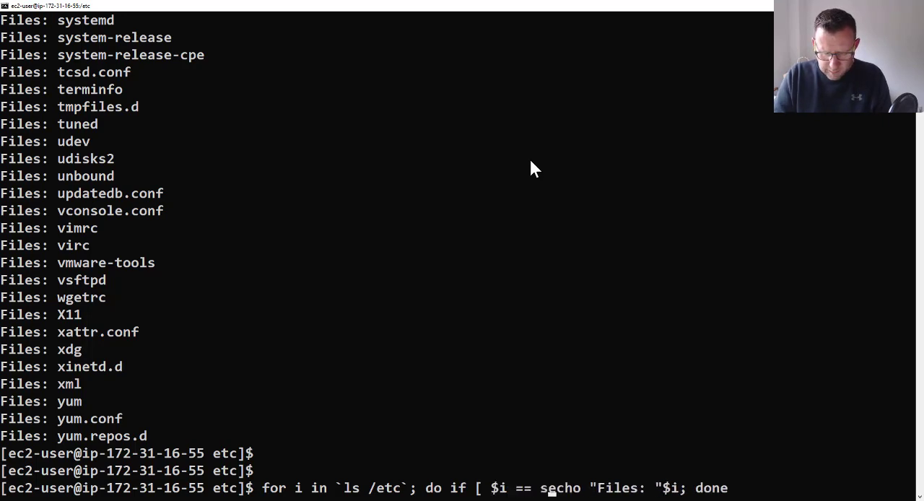
pyautogui.write('ysctl.conf ] ; then')
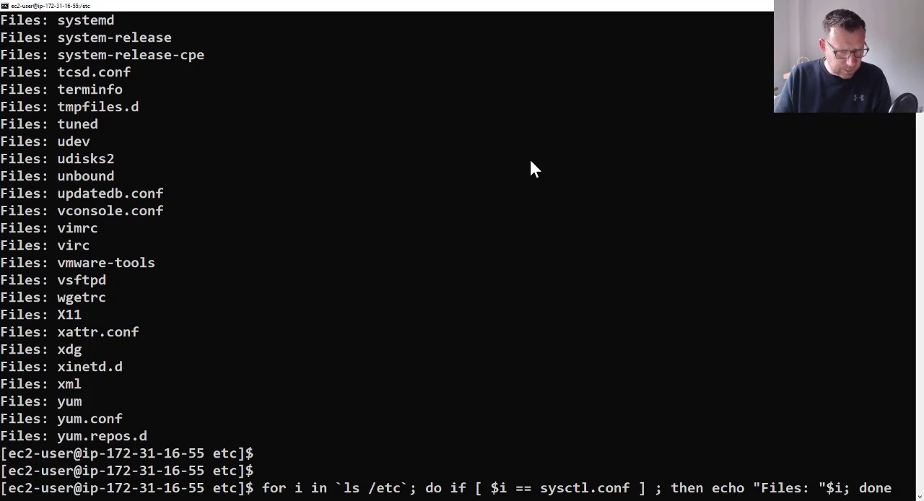
pyautogui.moveTo(372, 498)
pyautogui.write('fi ')
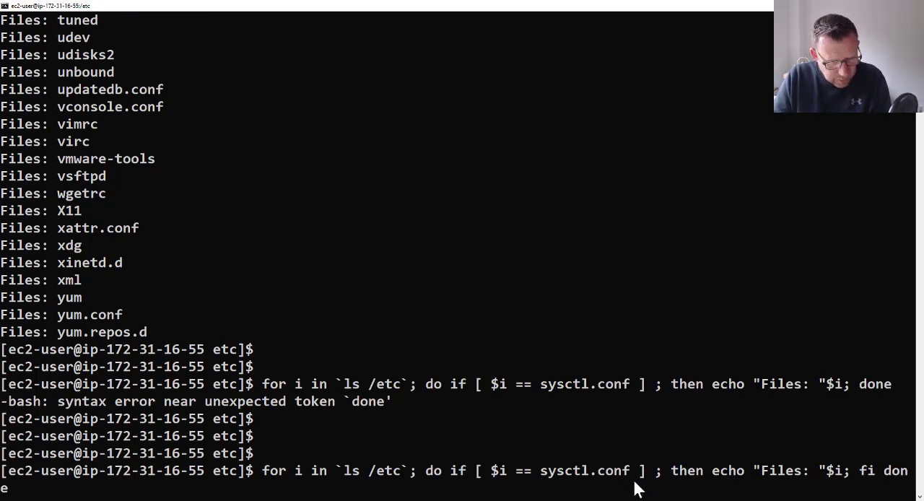
# Rerun the if-loop closed with fi, then test the name sysctl.conf123.
pyautogui.press('Return')
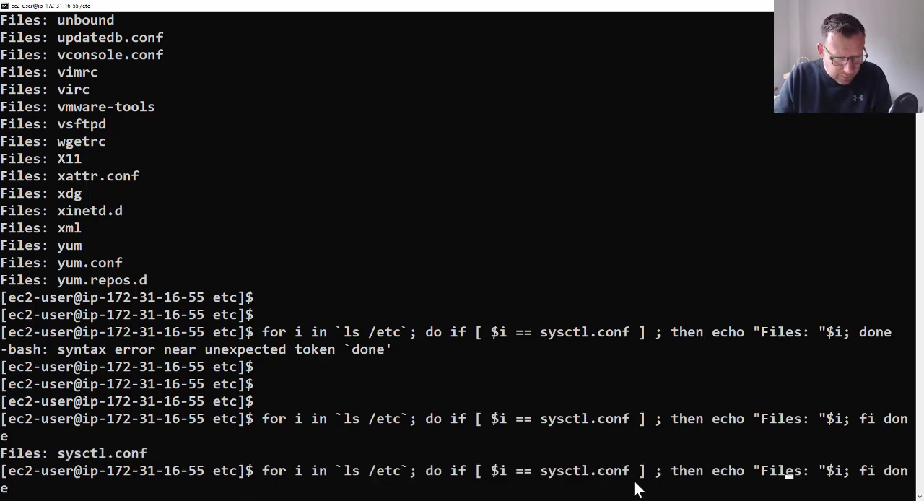
pyautogui.write('123')
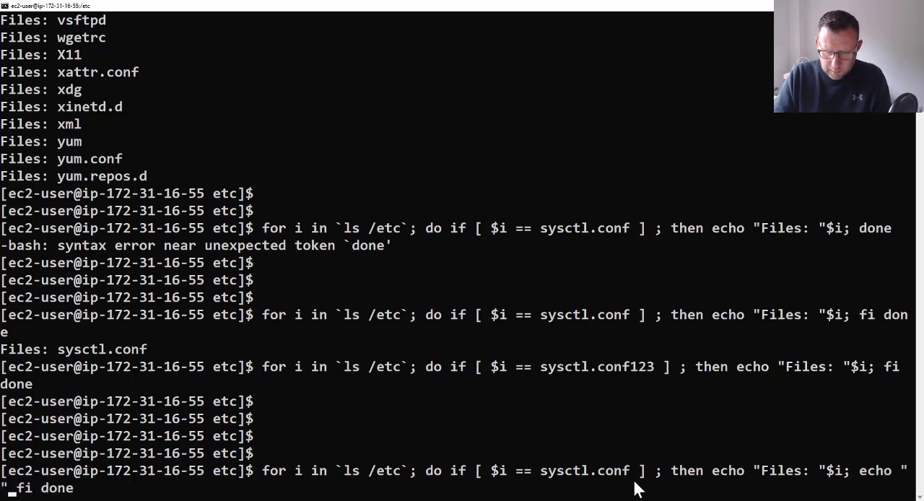
# Add echo "" and cat /etc/$i to the loop, then rerun with sysctl.conf123.
pyautogui.write('; echo "";')
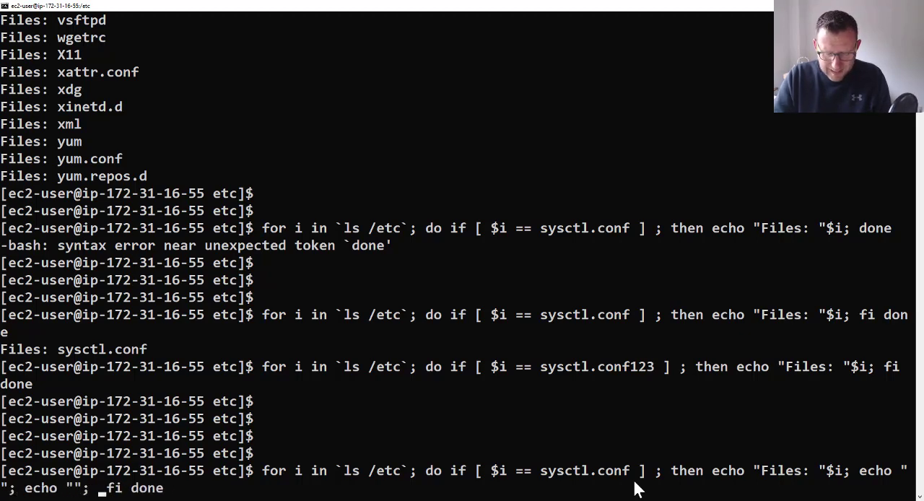
pyautogui.write('cat /etc/$i;')
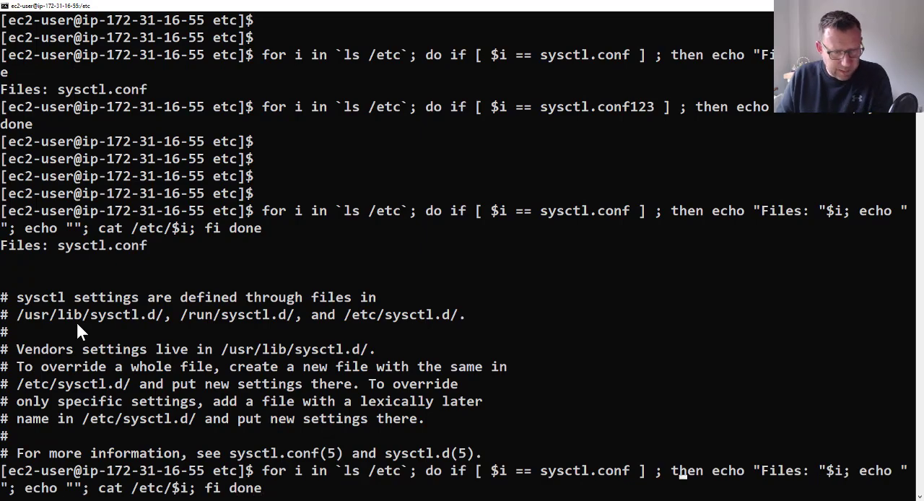
pyautogui.press('Return')
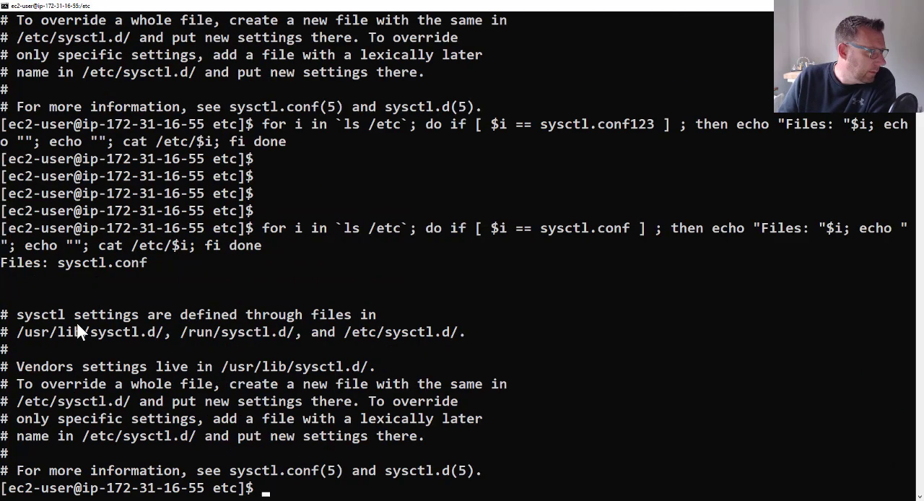
pyautogui.scroll(-3)
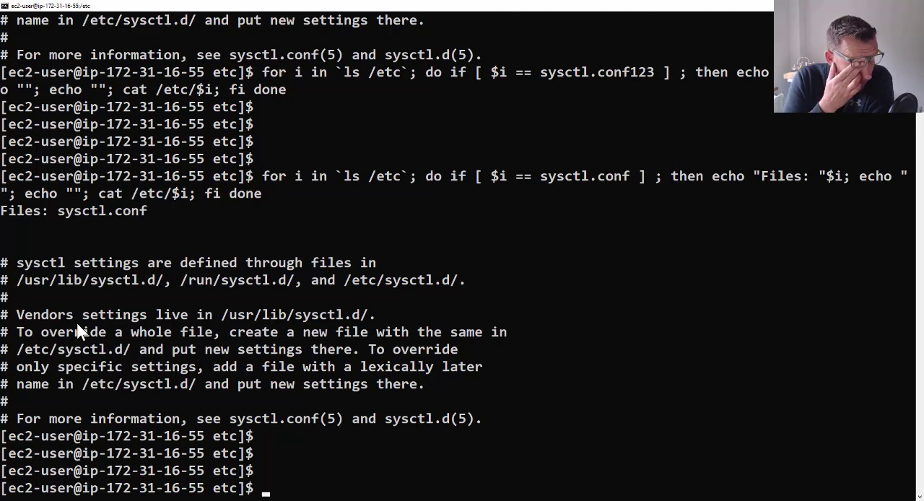
pyautogui.moveTo(248, 237)
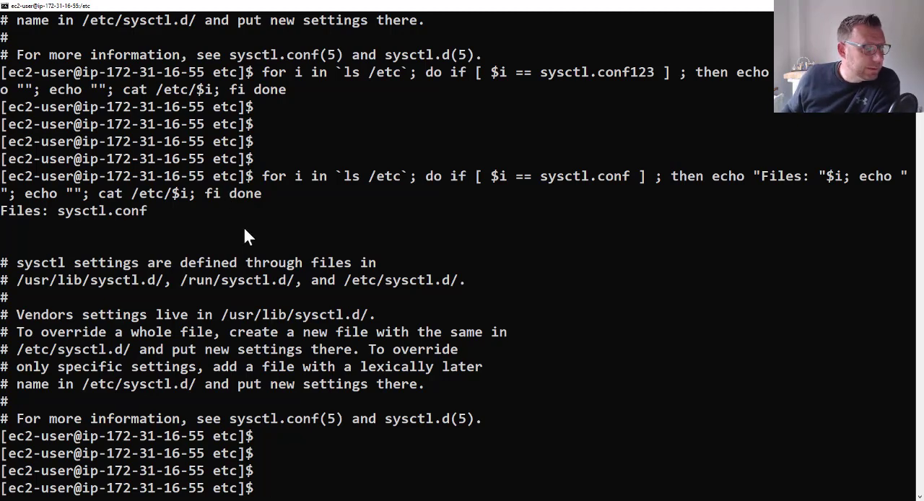